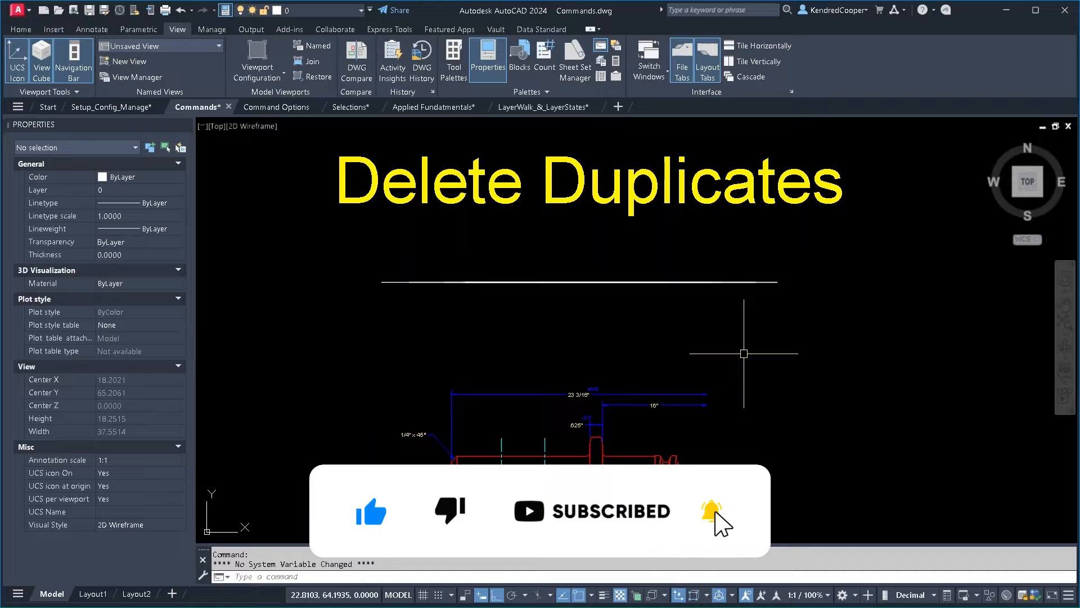
mouse_move(301, 239)
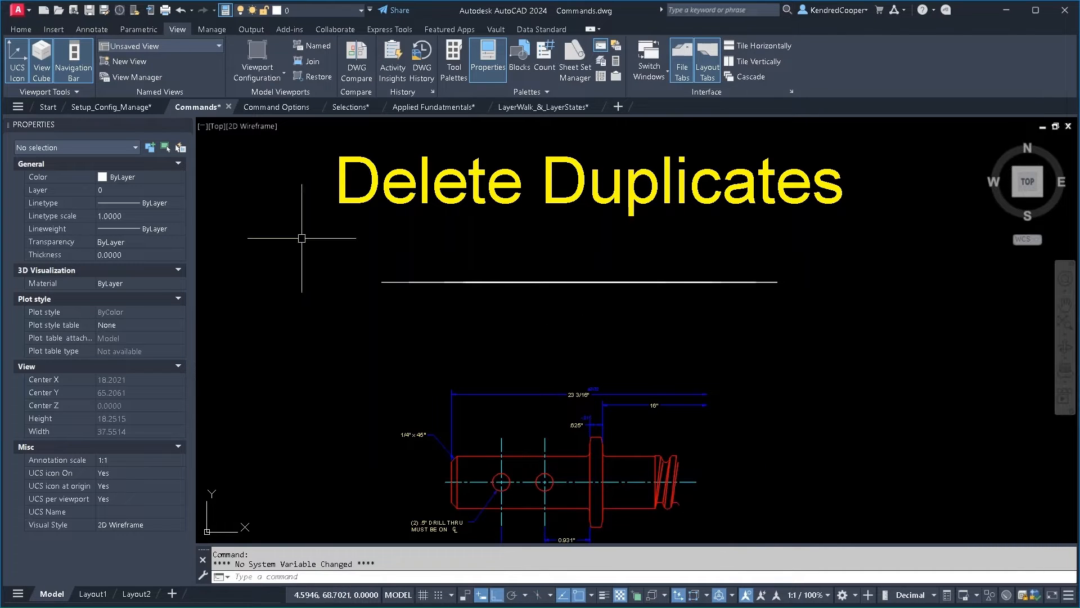
Show the Home ribbon and expand the Modify panel to reveal Delete Duplicate Objects
left_click(20, 29)
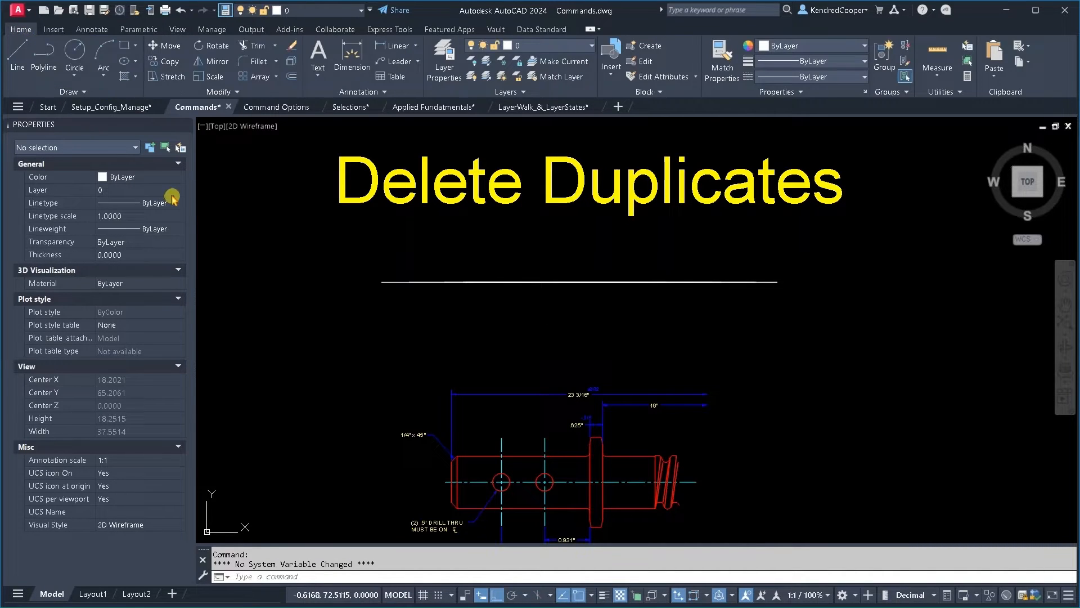
left_click(222, 91)
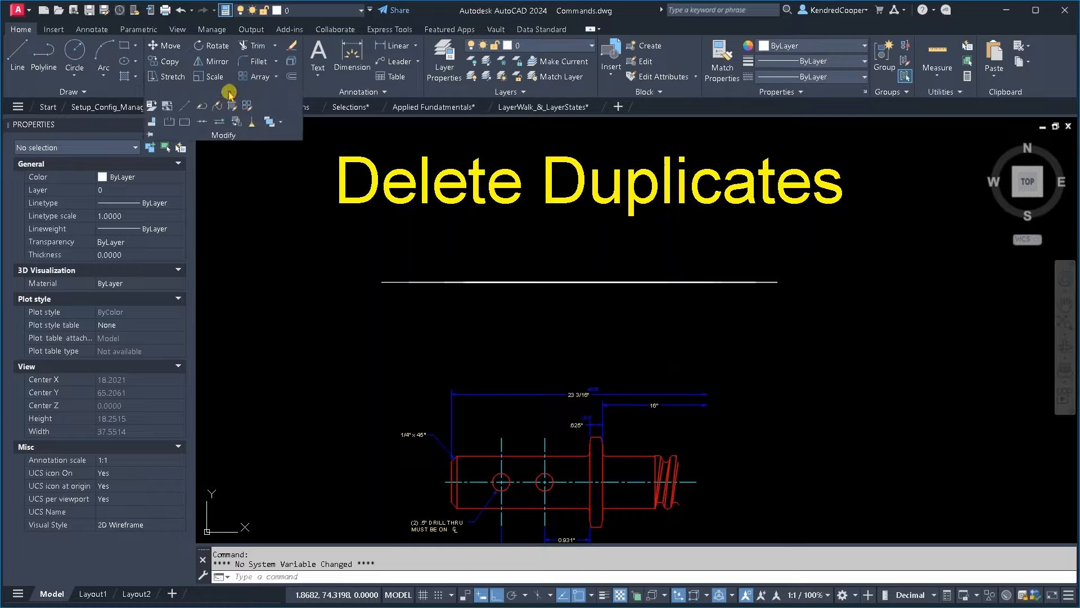
mouse_move(249, 127)
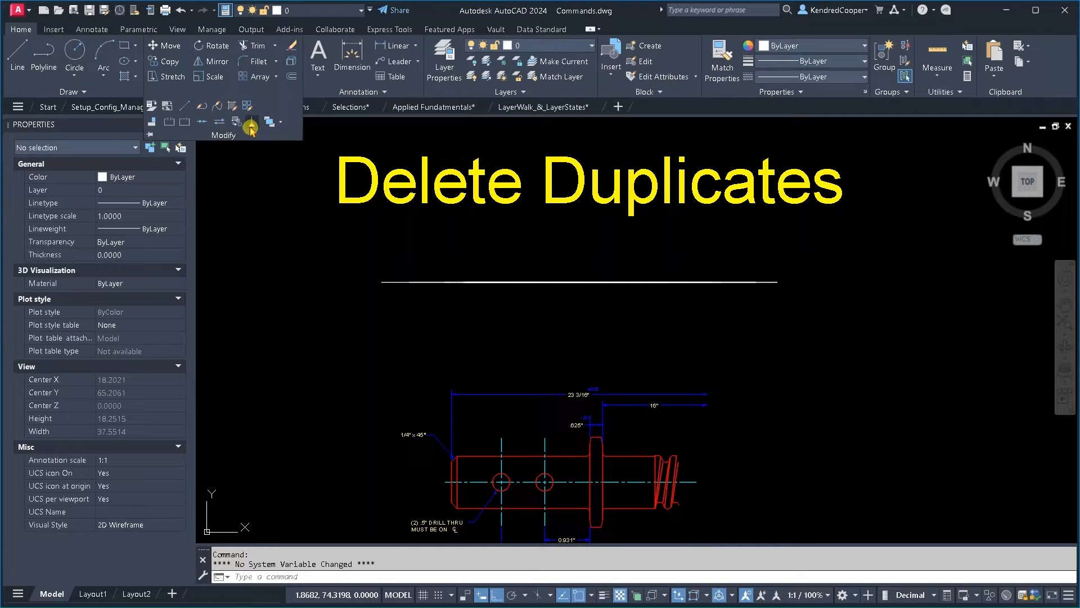
mouse_move(251, 121)
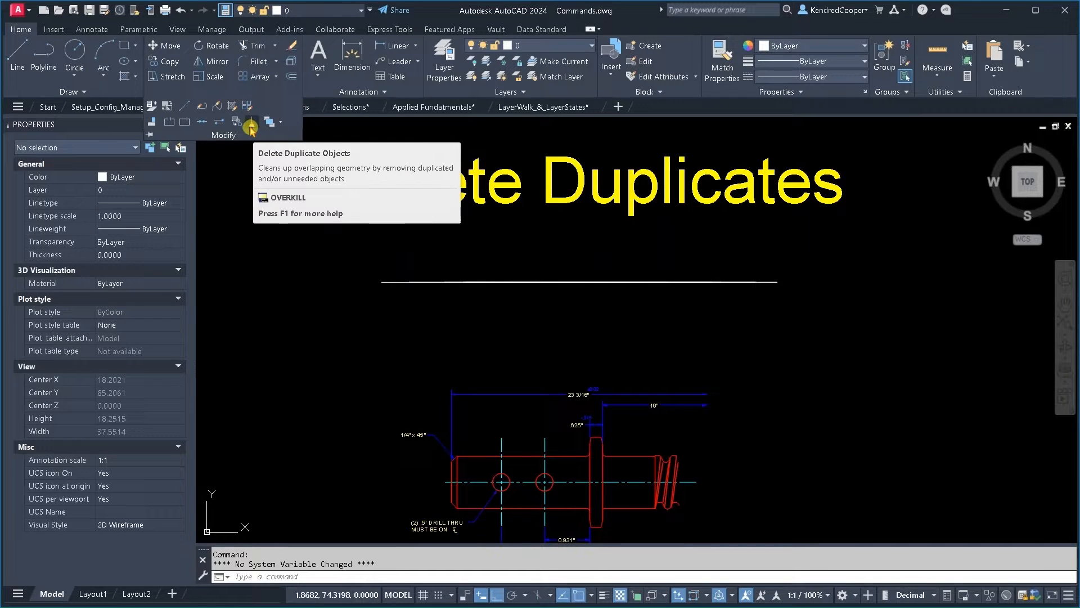
mouse_move(506, 274)
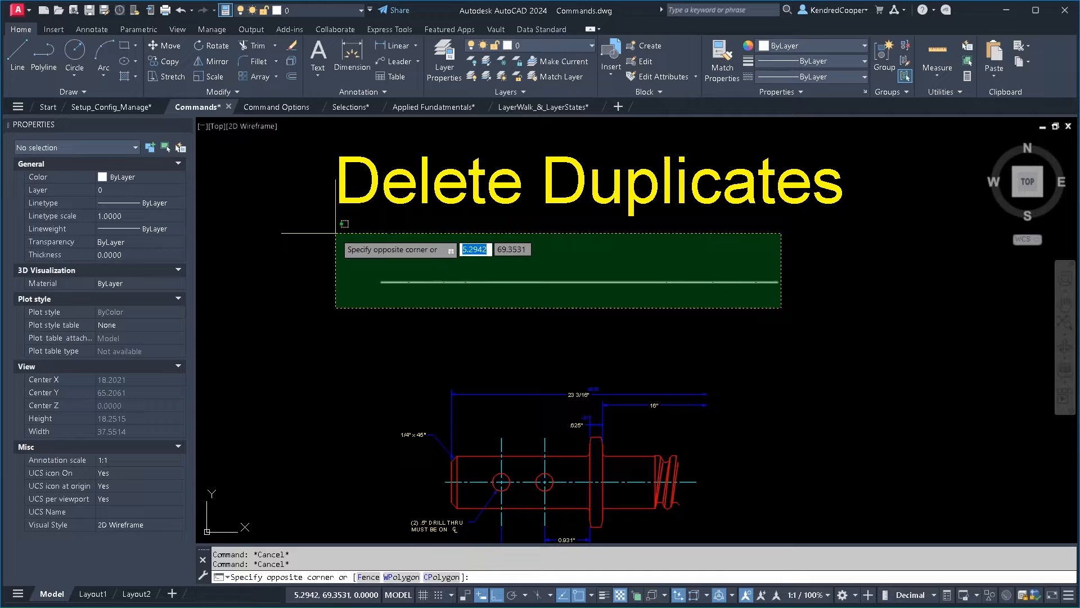
mouse_move(341, 236)
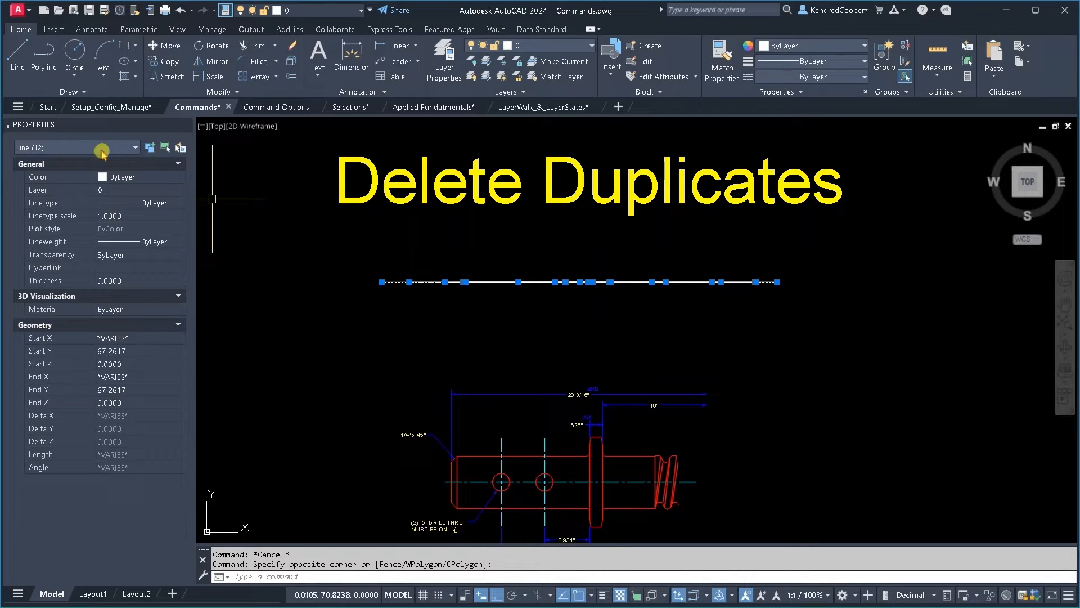
mouse_move(81, 149)
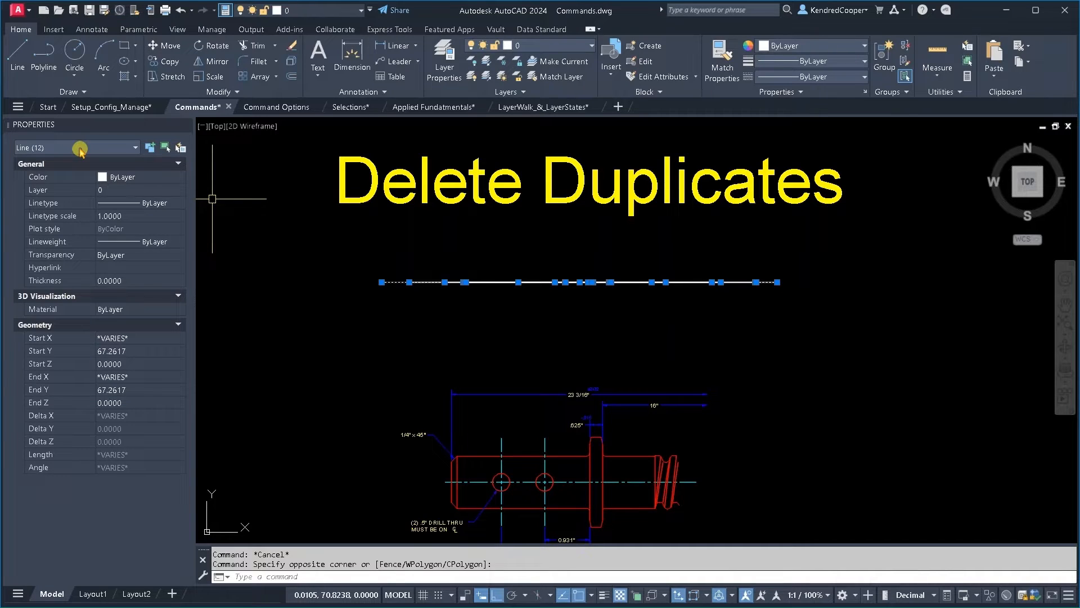
Cancel the current command before selecting the 12 overlapping horizontal line pieces
key("Escape")
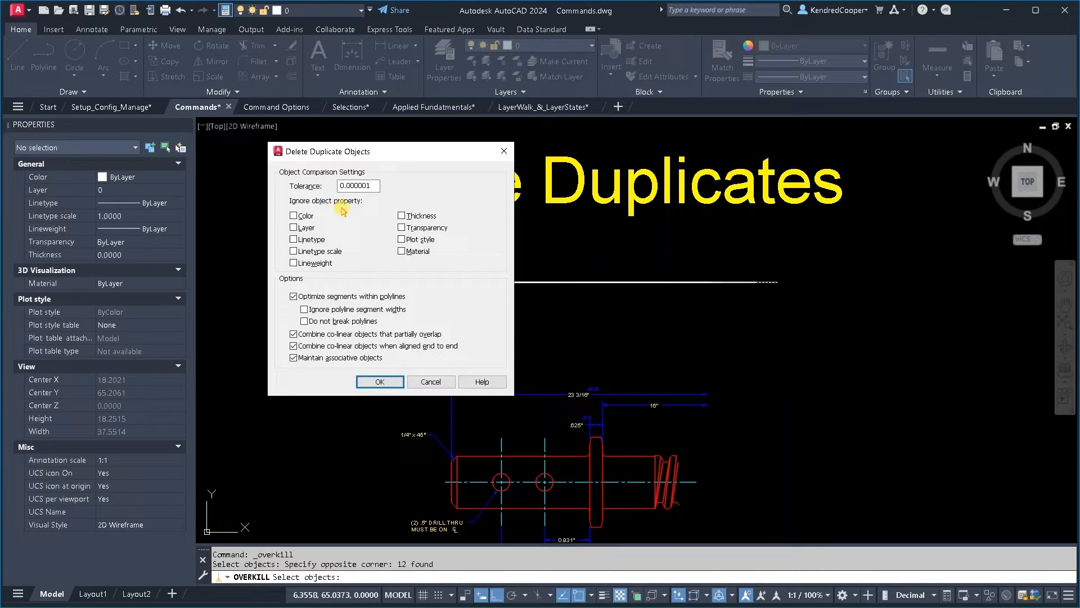
mouse_move(372, 230)
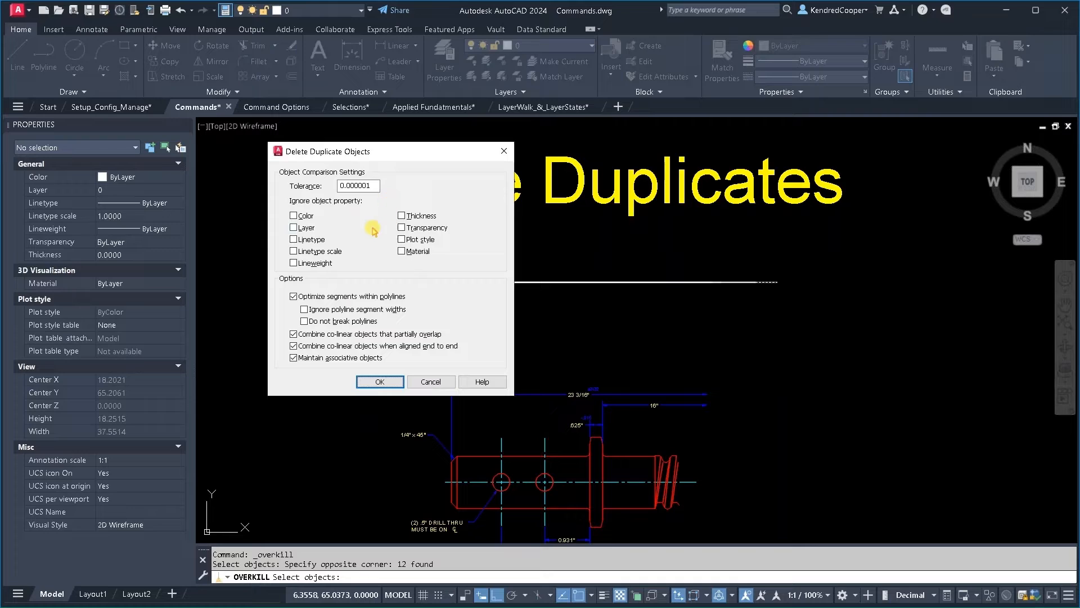
mouse_move(379, 381)
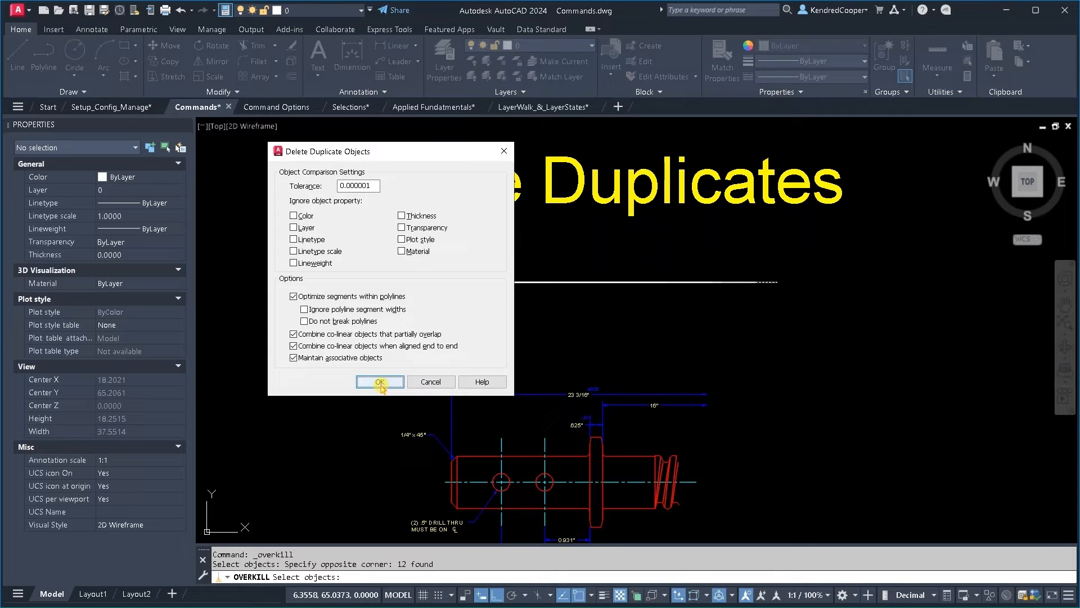
Run OVERKILL on the 12 selected lines with default tolerance, merging them into one
left_click(379, 381)
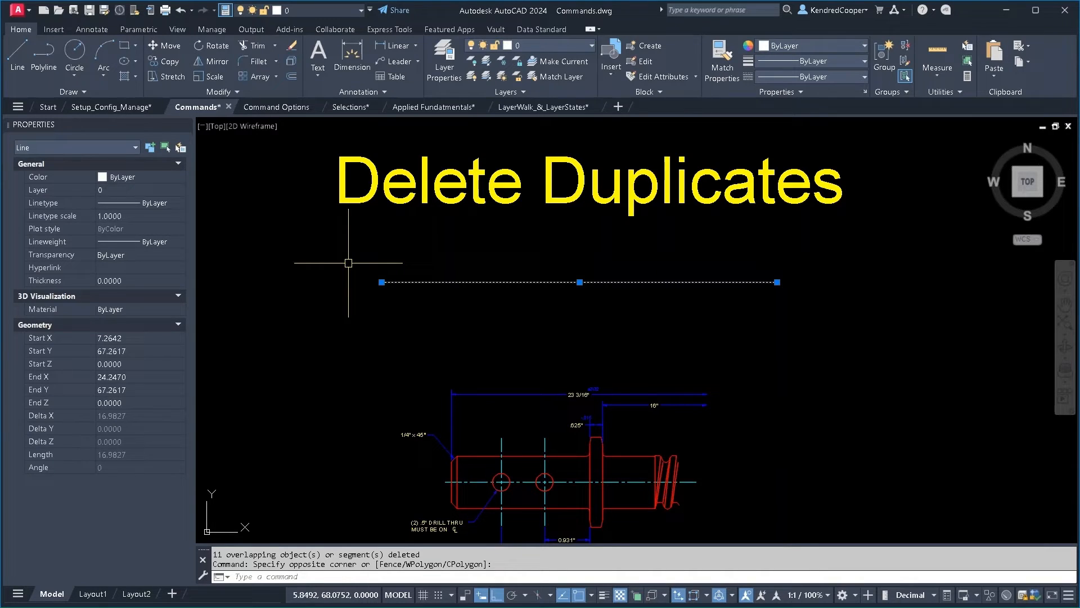
Clear the selection after confirming the horizontal line is one single Line
key("Escape")
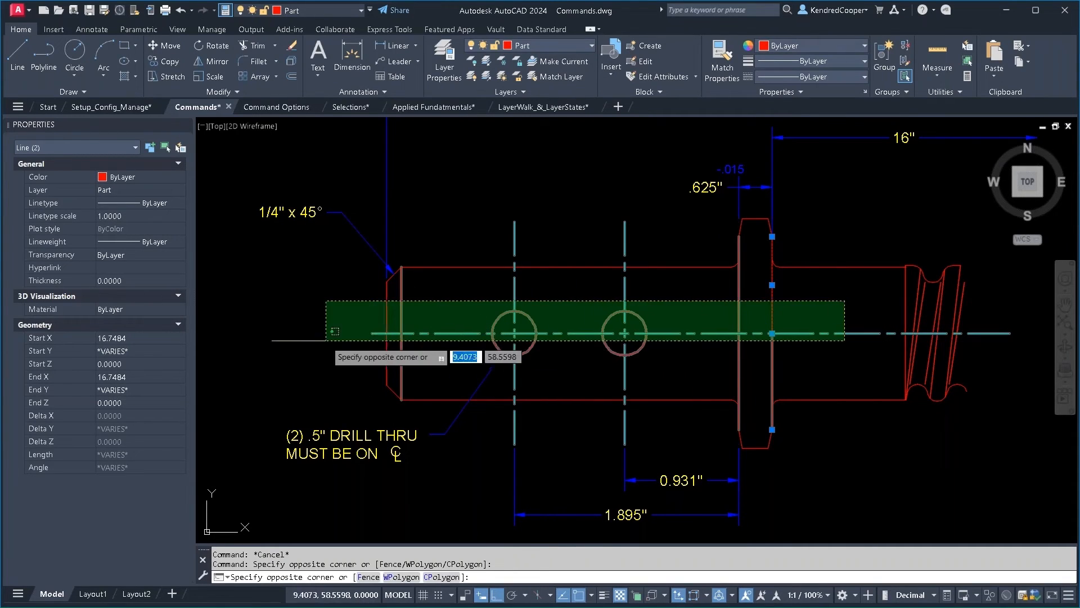
Run OVERKILL on the red shaft geometry, deleting 26 overlaps, and select a flange edge to verify
left_click(533, 412)
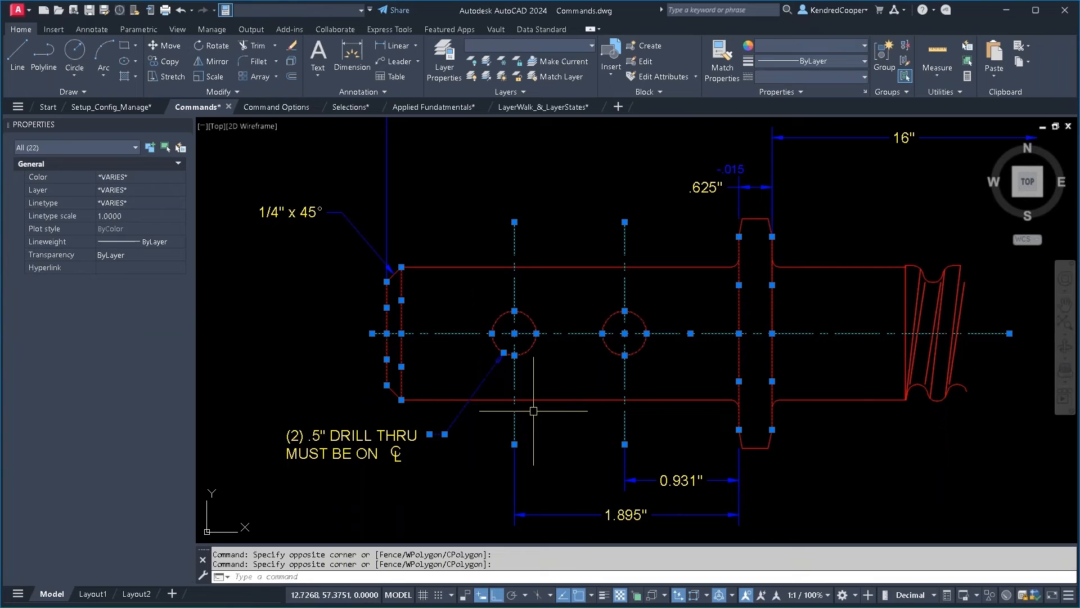
key("Escape")
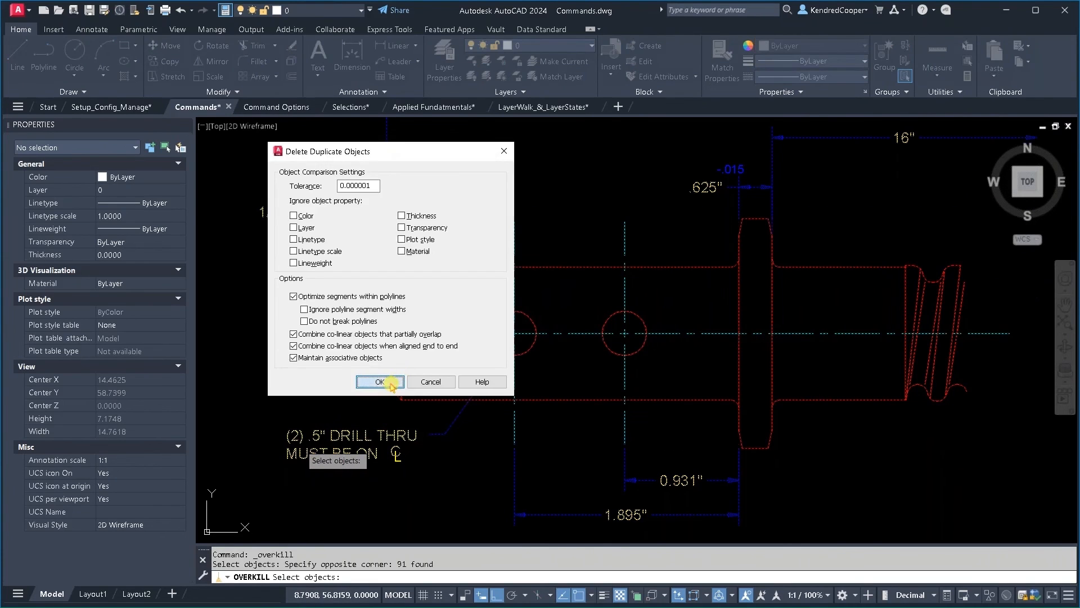
left_click(379, 382)
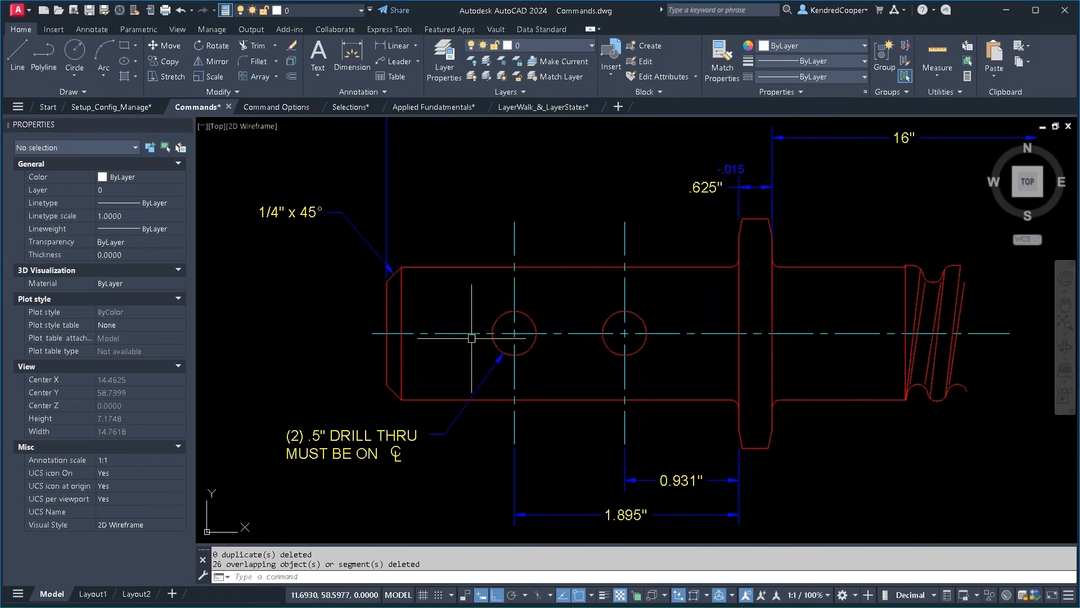
left_click(763, 289)
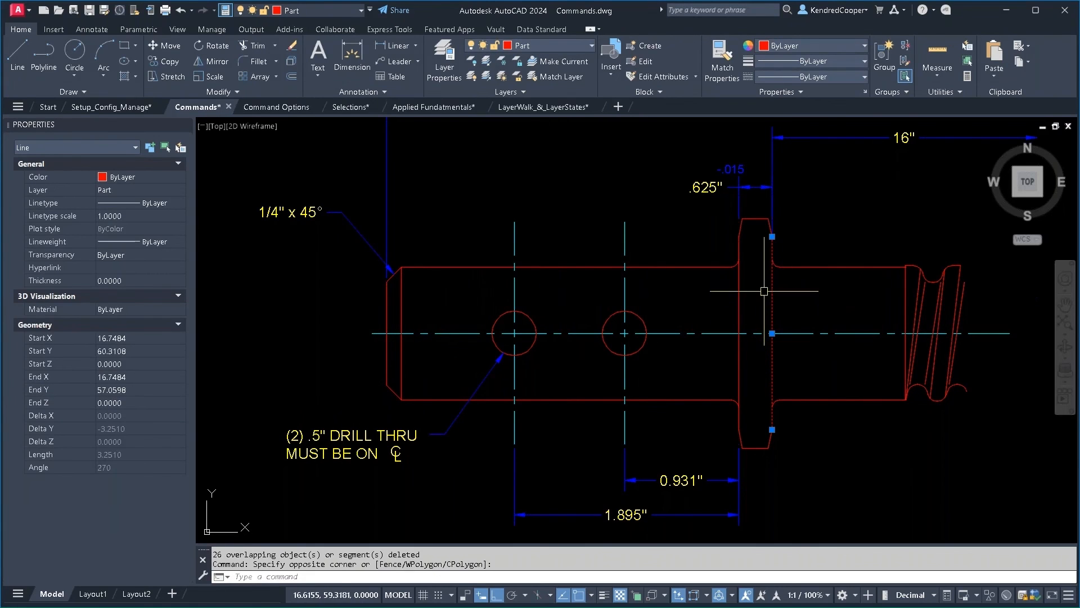